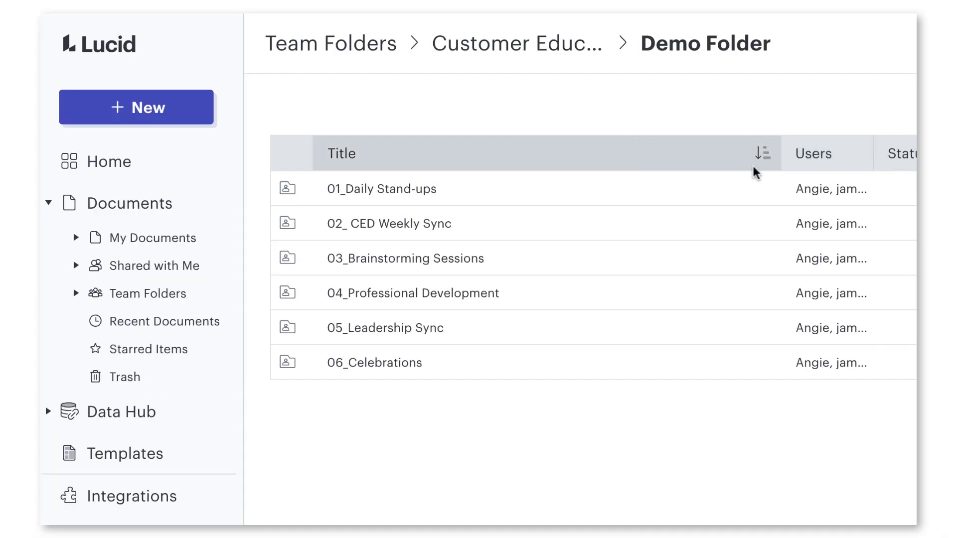
pyautogui.moveTo(651, 191)
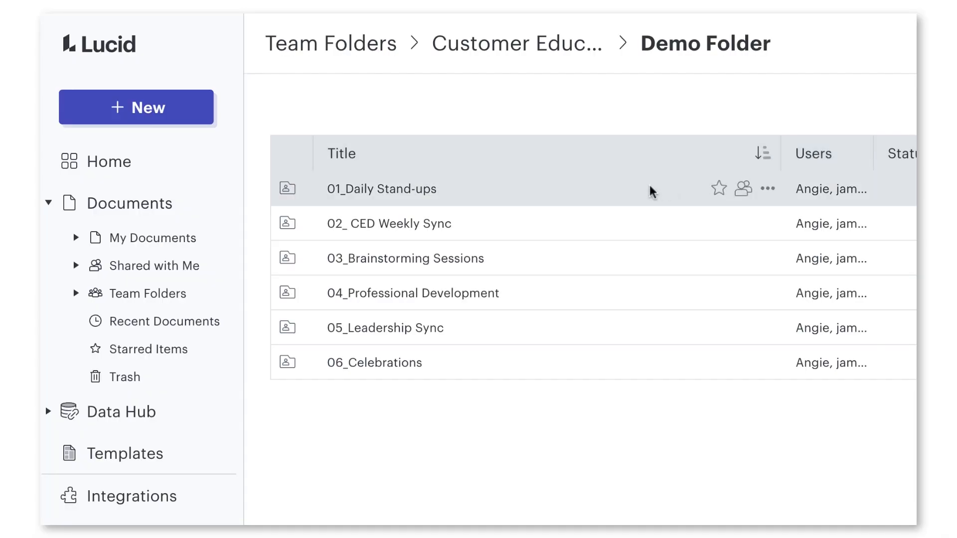
pyautogui.moveTo(645, 257)
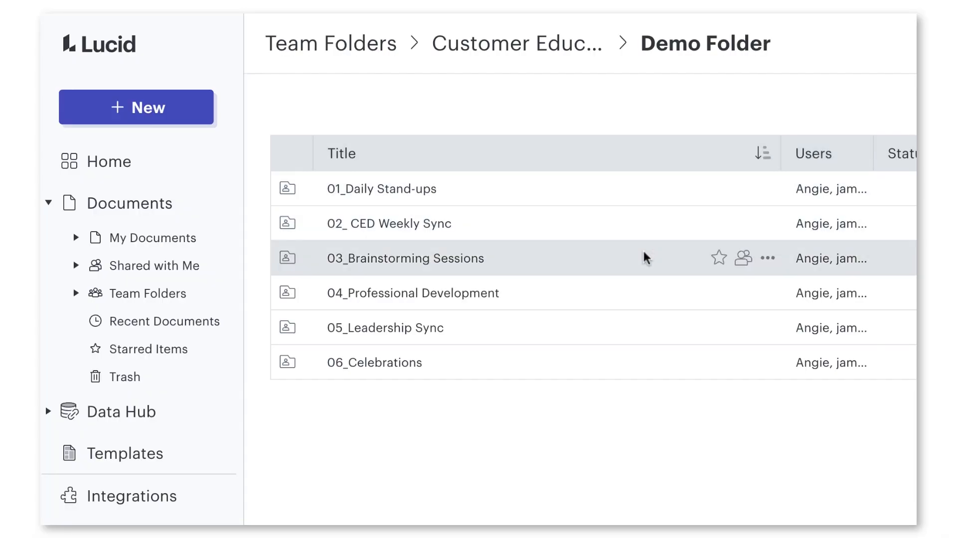
pyautogui.moveTo(637, 303)
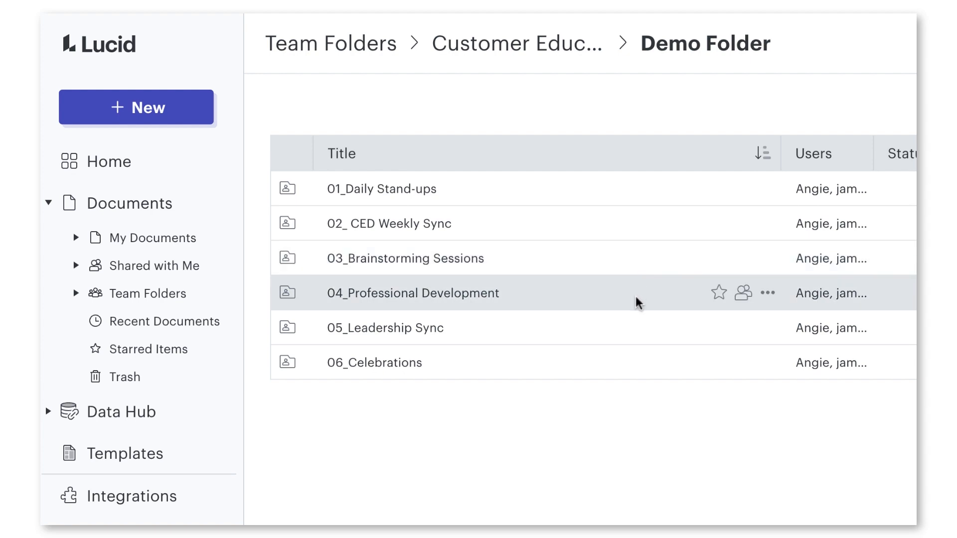
pyautogui.moveTo(627, 376)
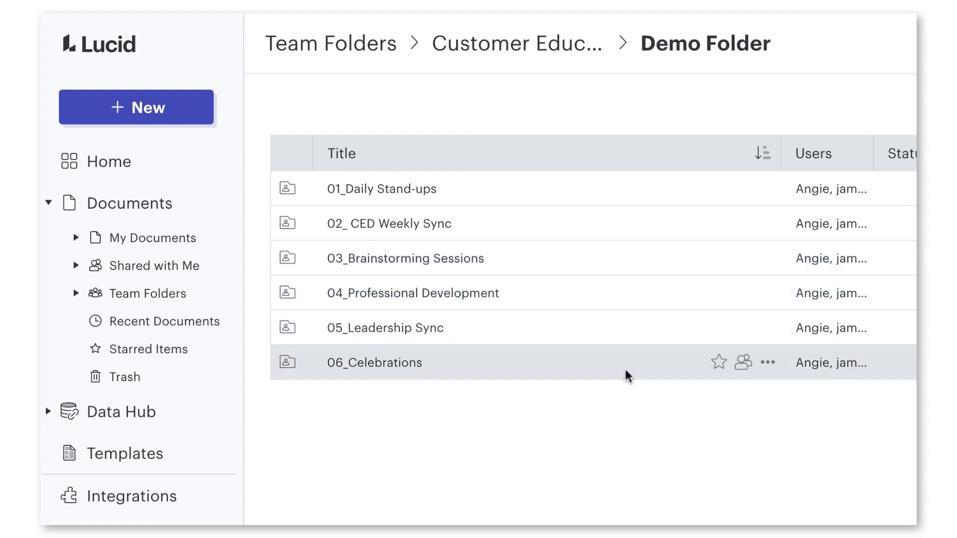
# Open the 01_Daily Stand-ups folder to show its three Daily standup documents
pyautogui.click(381, 189)
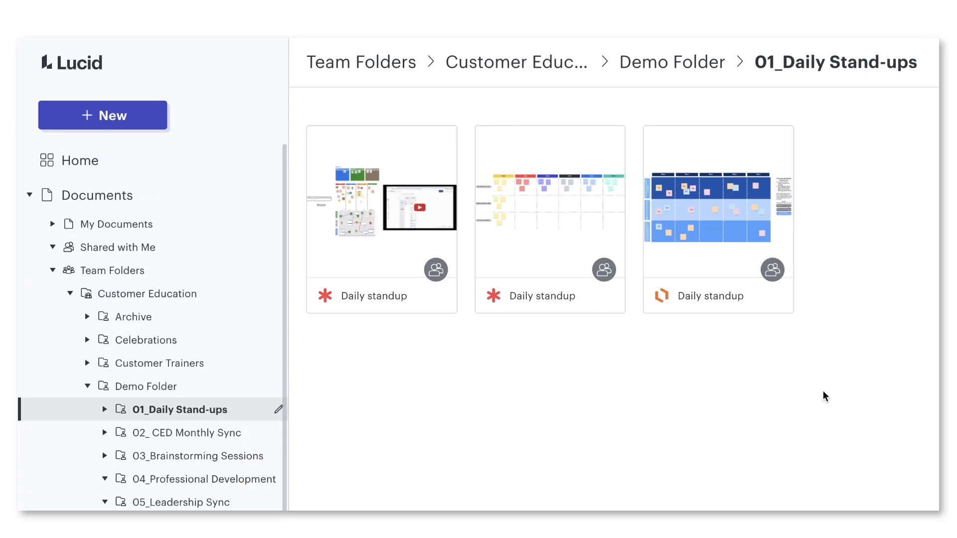
# Go to the Team Folders overview listing Customer Education and Pool CS - Global
pyautogui.click(185, 433)
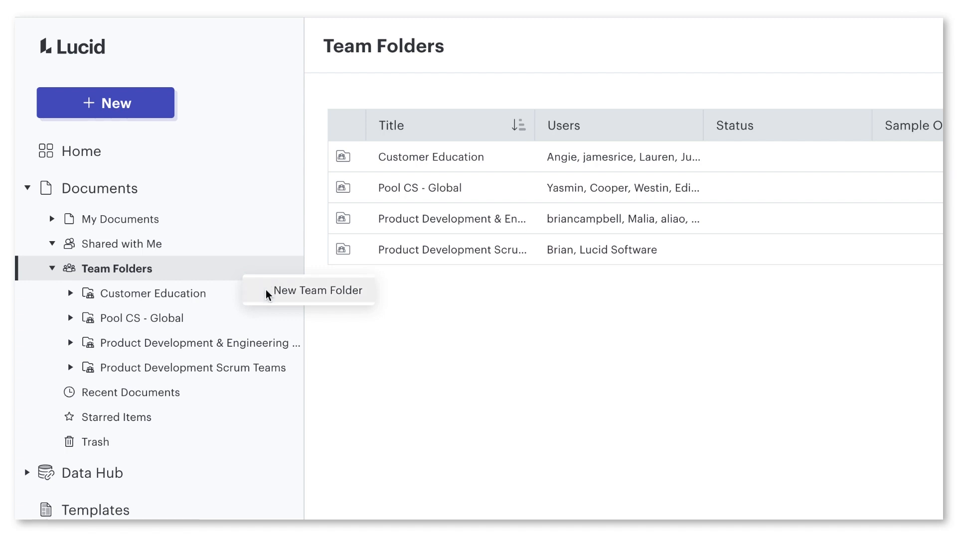
# Create a new team folder to become 01_New Team Folder
pyautogui.click(317, 290)
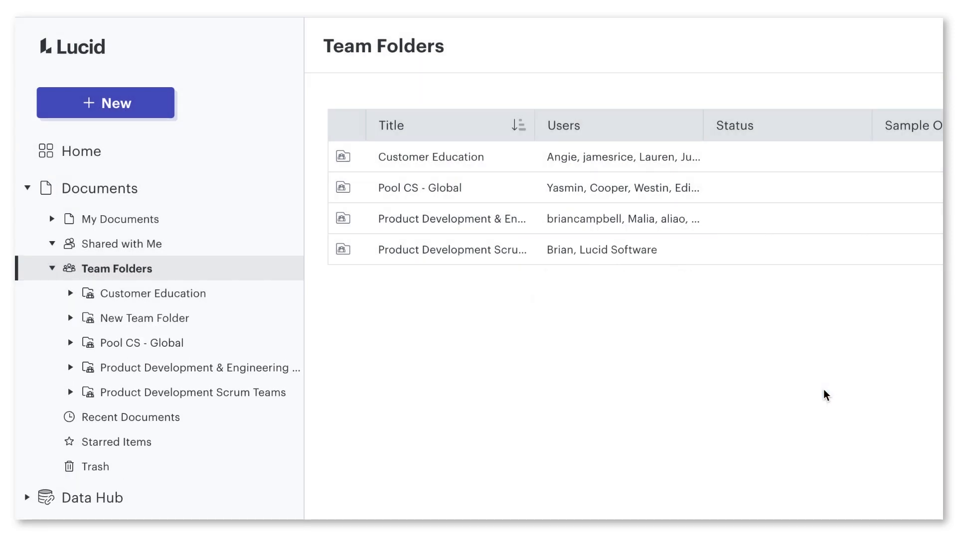
pyautogui.moveTo(147, 318)
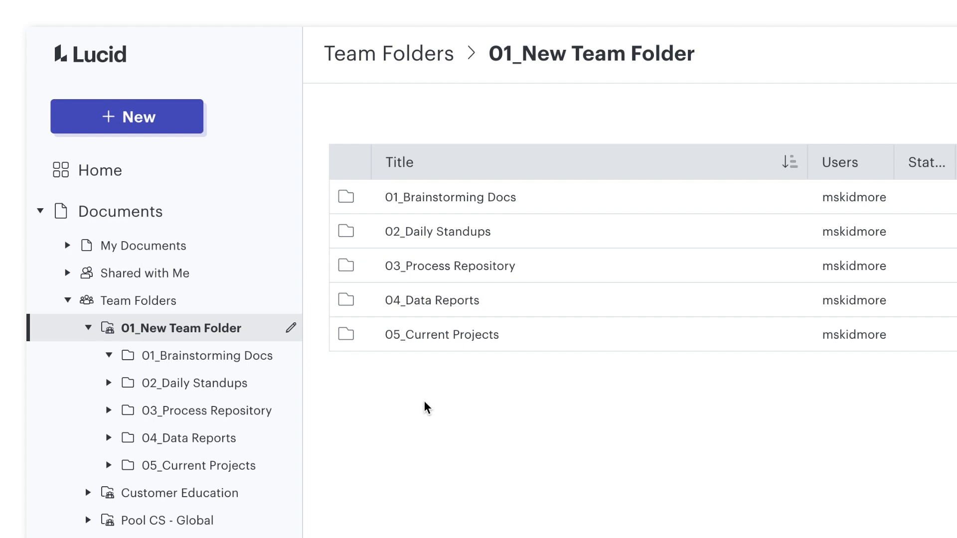
pyautogui.moveTo(357, 371)
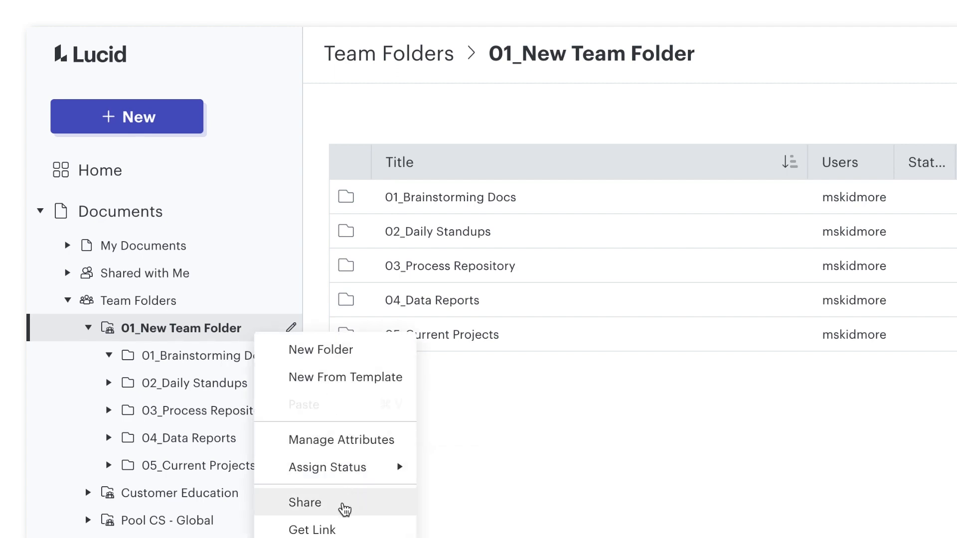
# Invite three Slack users (@c...) to 01_New Team Folder with Edit and share access
pyautogui.click(305, 503)
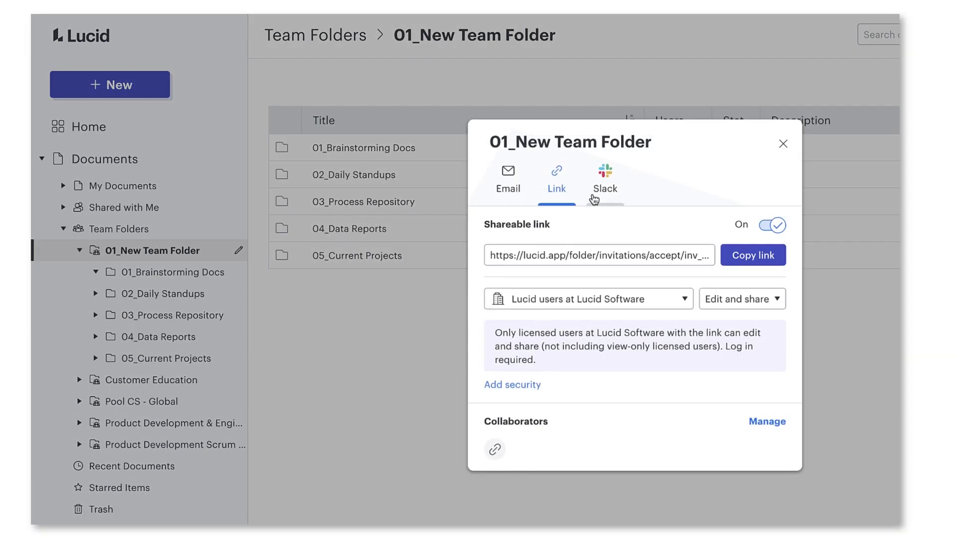
pyautogui.click(603, 177)
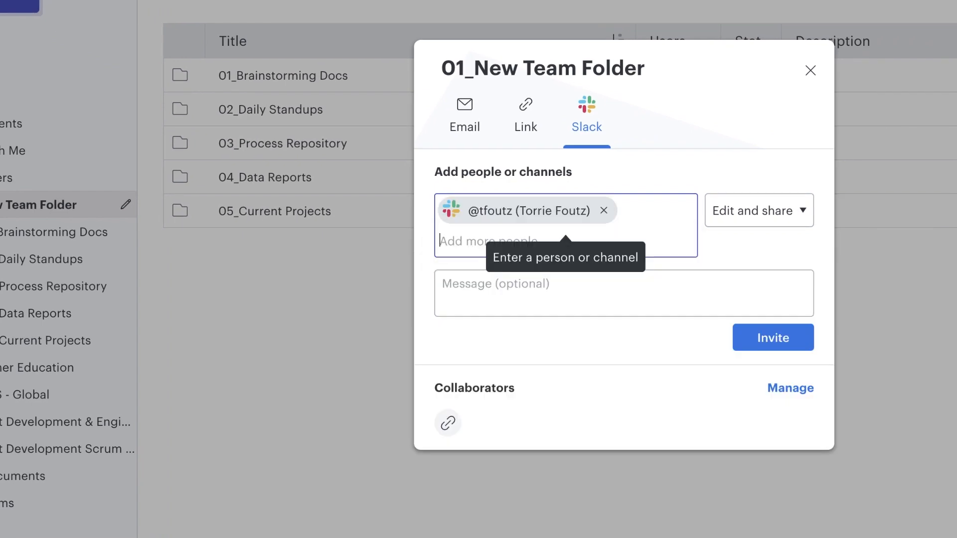
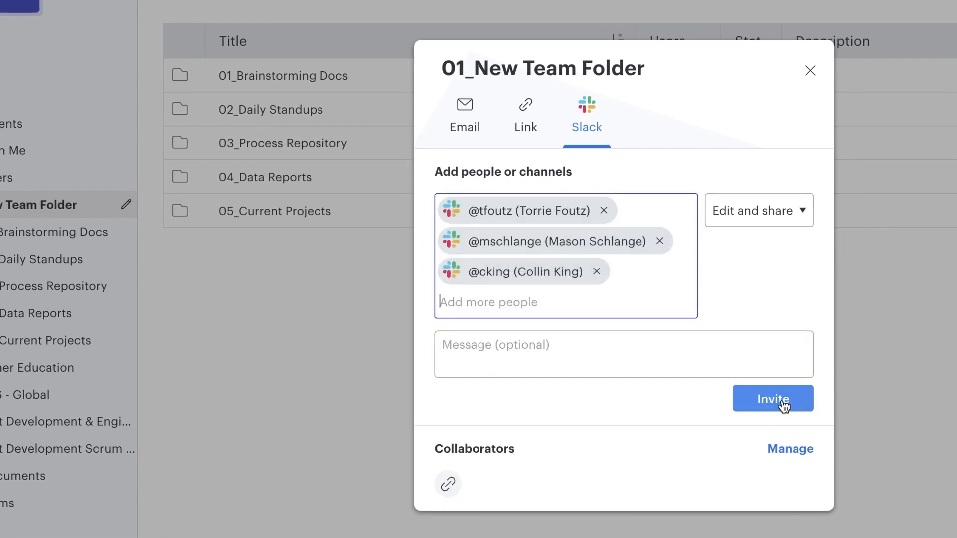
pyautogui.click(772, 398)
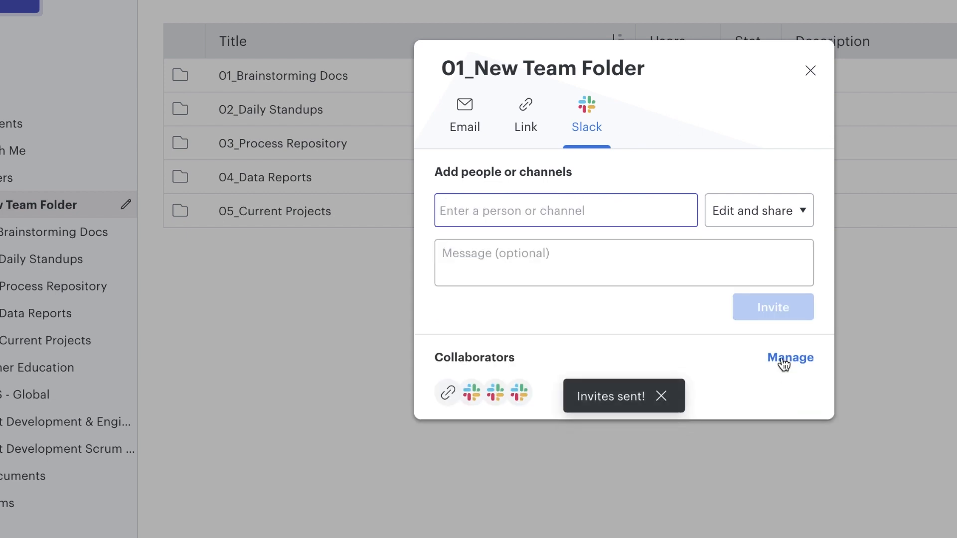
pyautogui.click(790, 356)
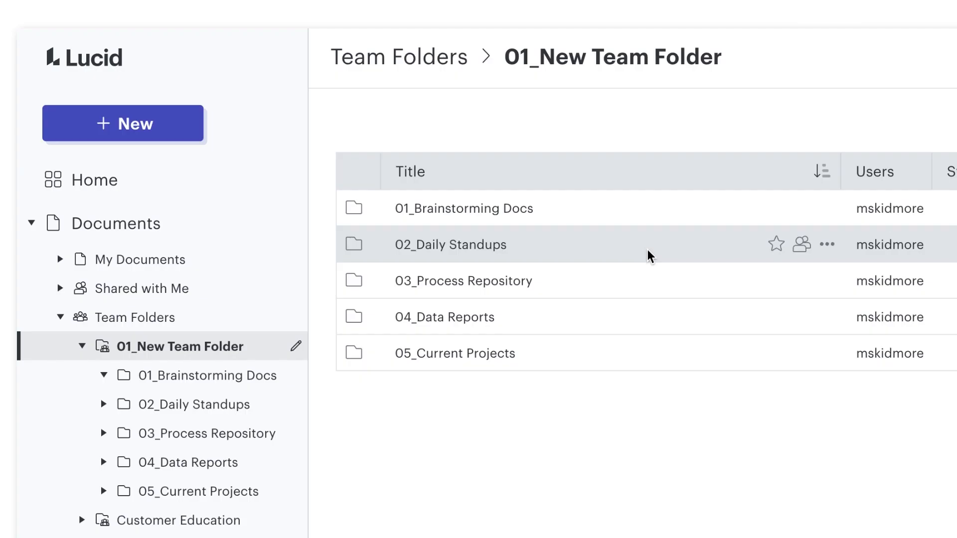
# Move a document into the 01_Brainstorming Docs subfolder and confirm the move
pyautogui.click(801, 244)
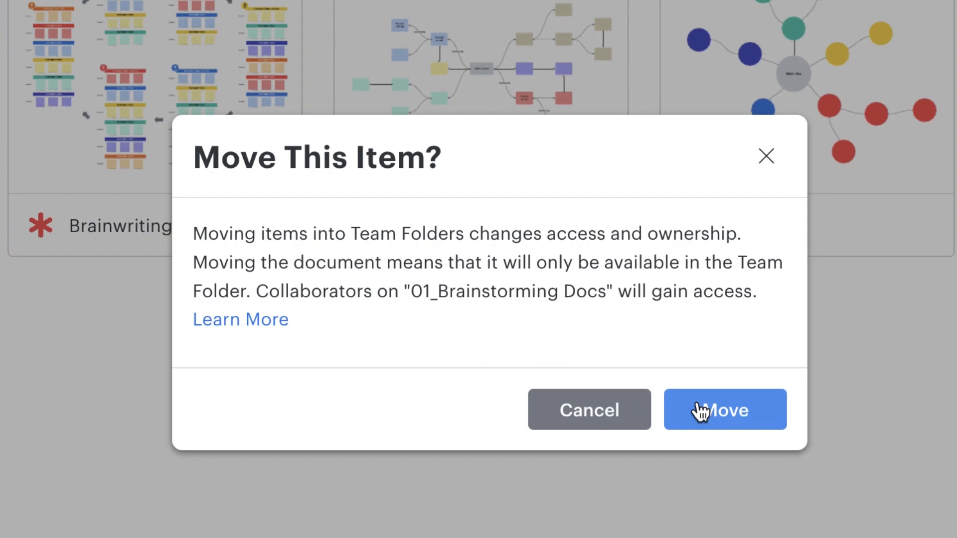
pyautogui.click(724, 410)
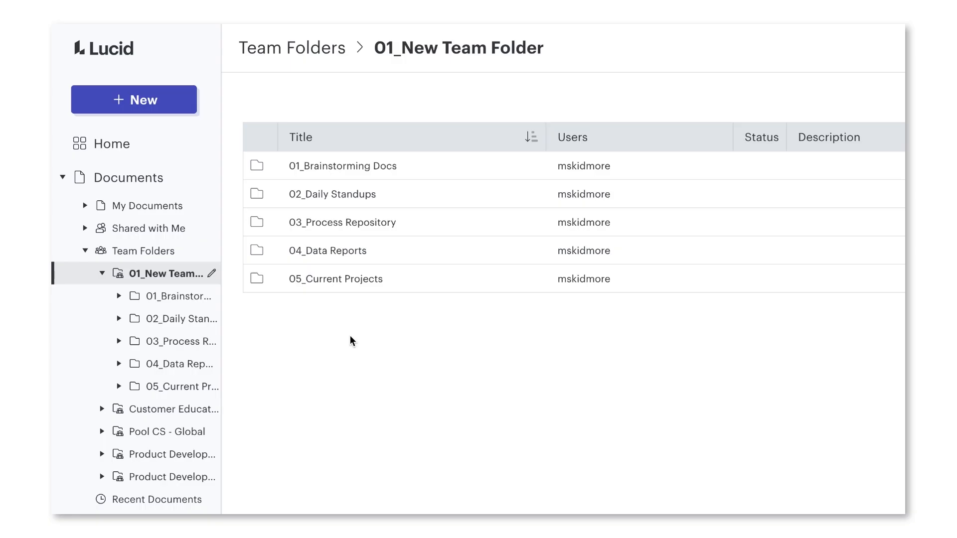
# Create a new document from a template inside 01_New Team Folder with its sharing permissions
pyautogui.rightClick(351, 341)
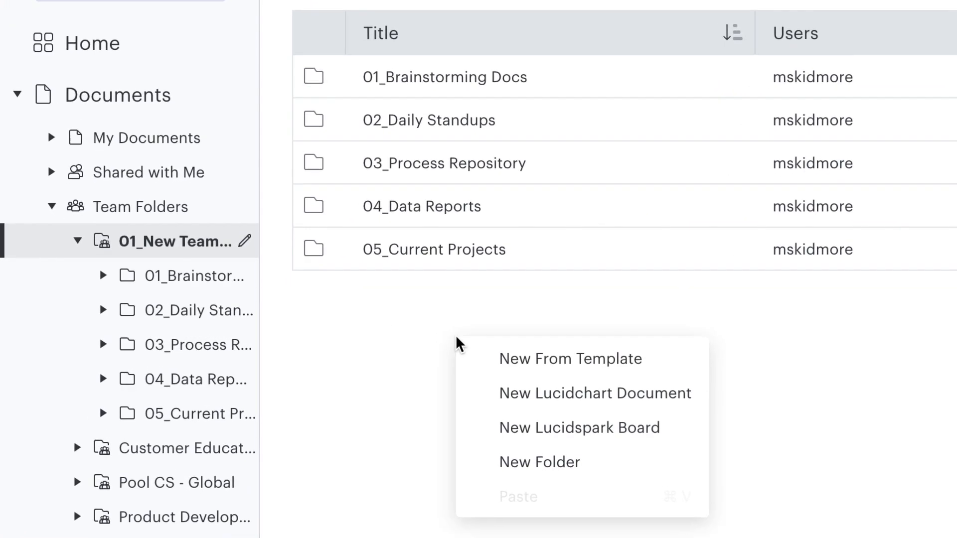
pyautogui.click(539, 461)
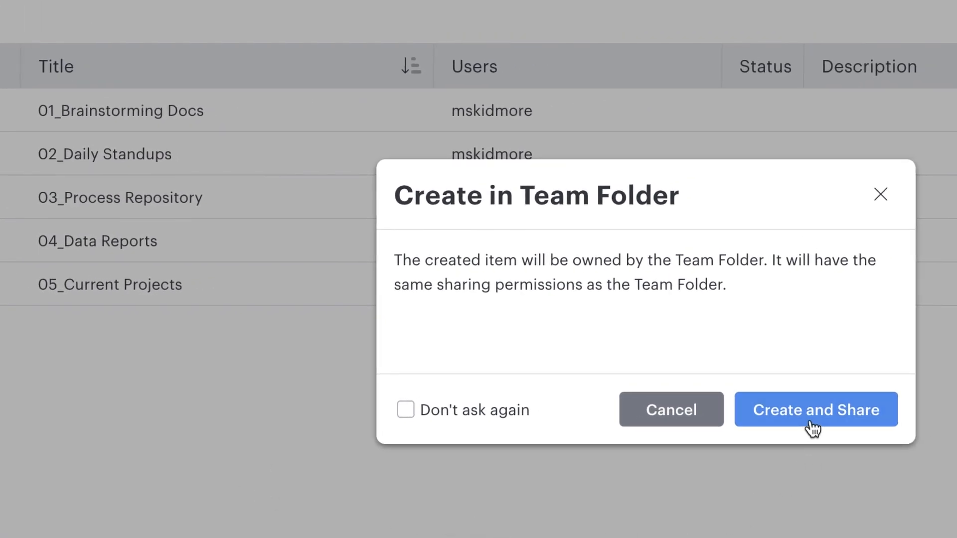
pyautogui.click(815, 410)
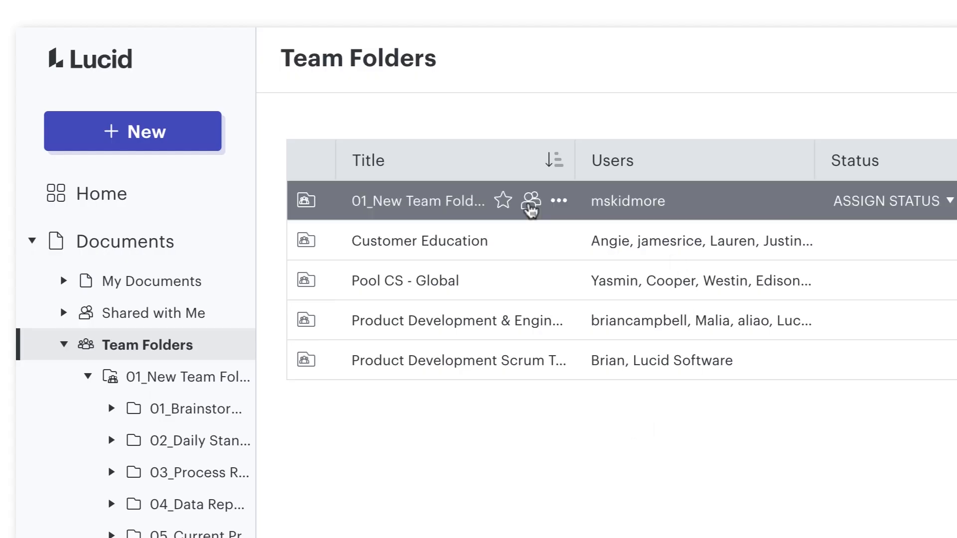
# Add the Slack user 'aware' as a collaborator on 01_New Team Folder
pyautogui.click(529, 201)
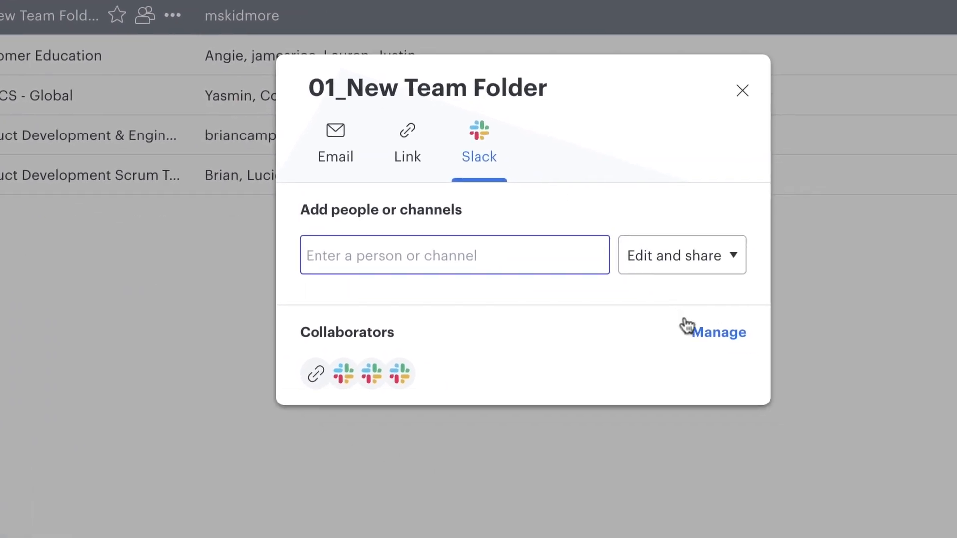
pyautogui.click(722, 332)
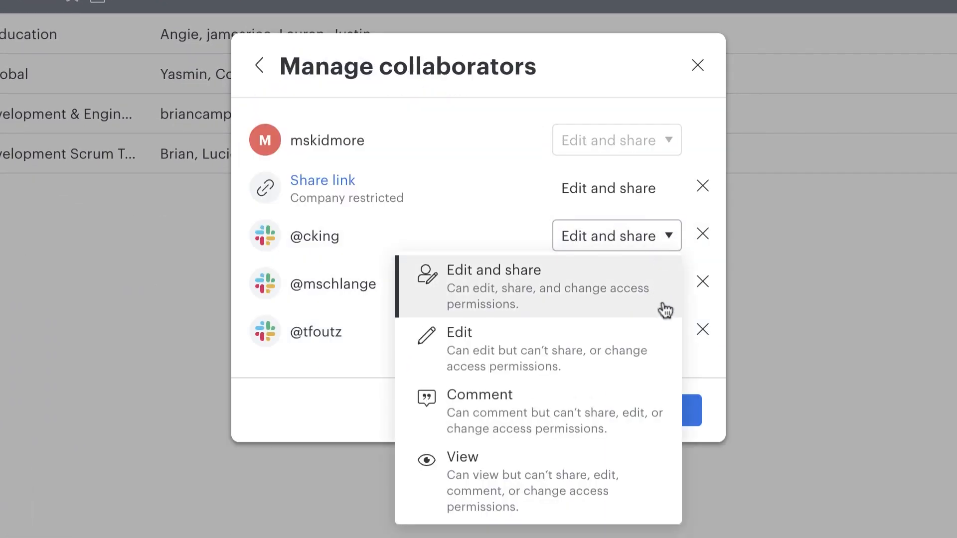
pyautogui.moveTo(660, 486)
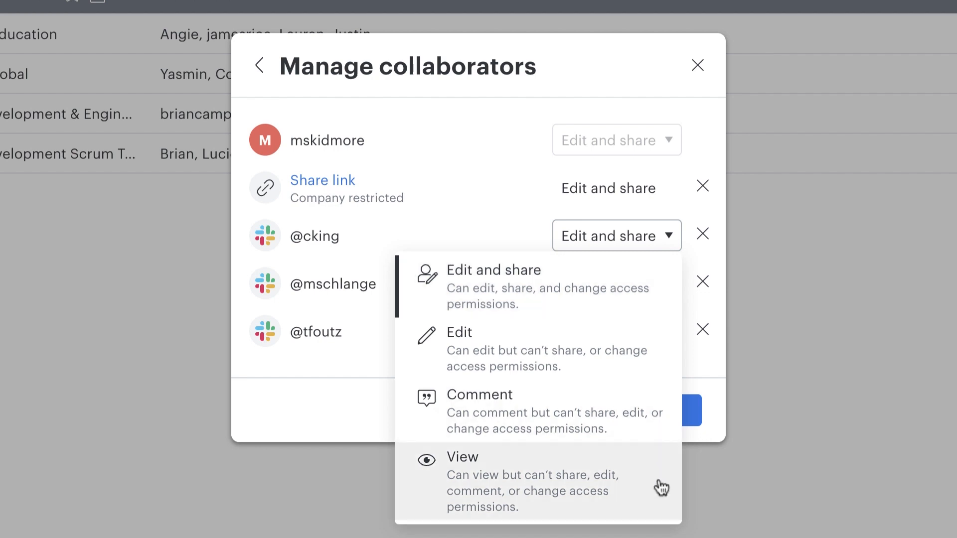
pyautogui.moveTo(661, 501)
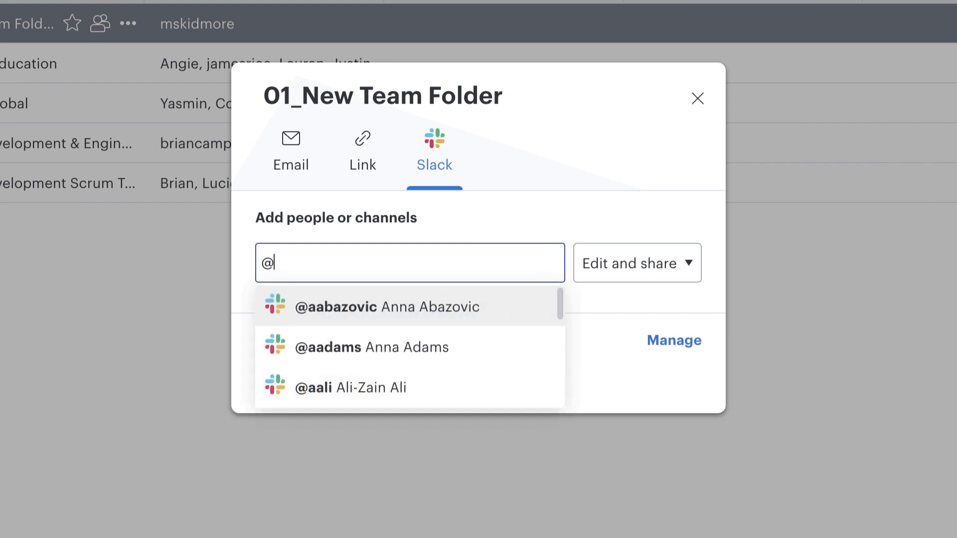
pyautogui.write('aware')
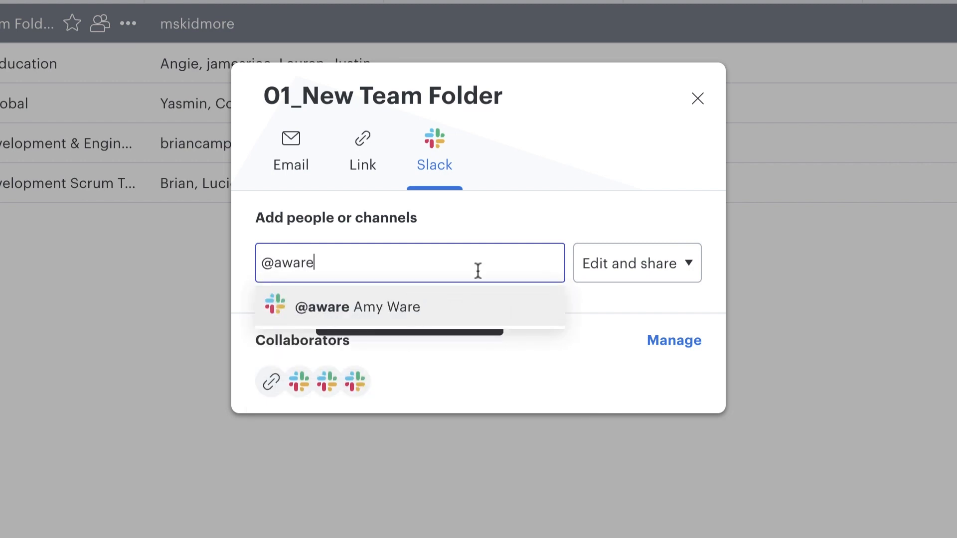
pyautogui.click(356, 307)
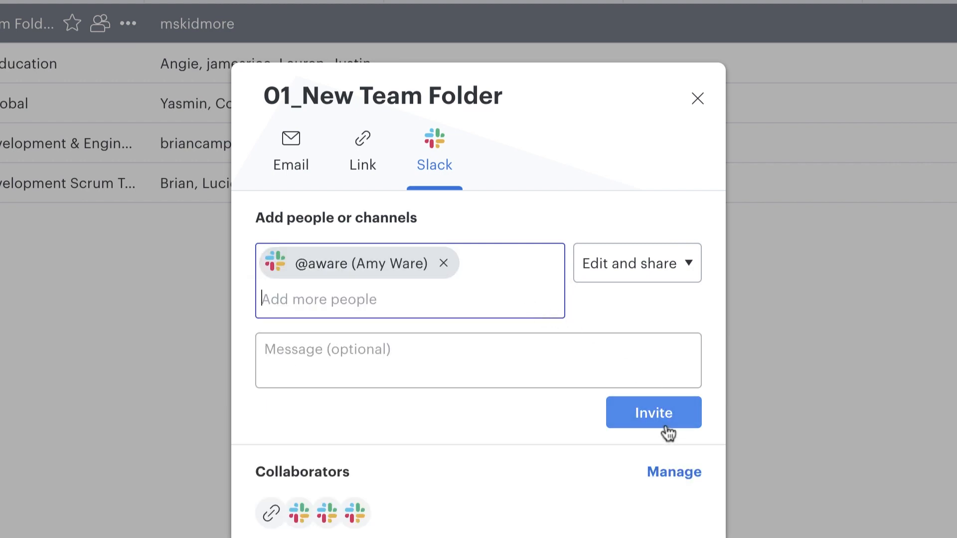
# Set that collaborator's permission to View and send the invitation
pyautogui.click(636, 263)
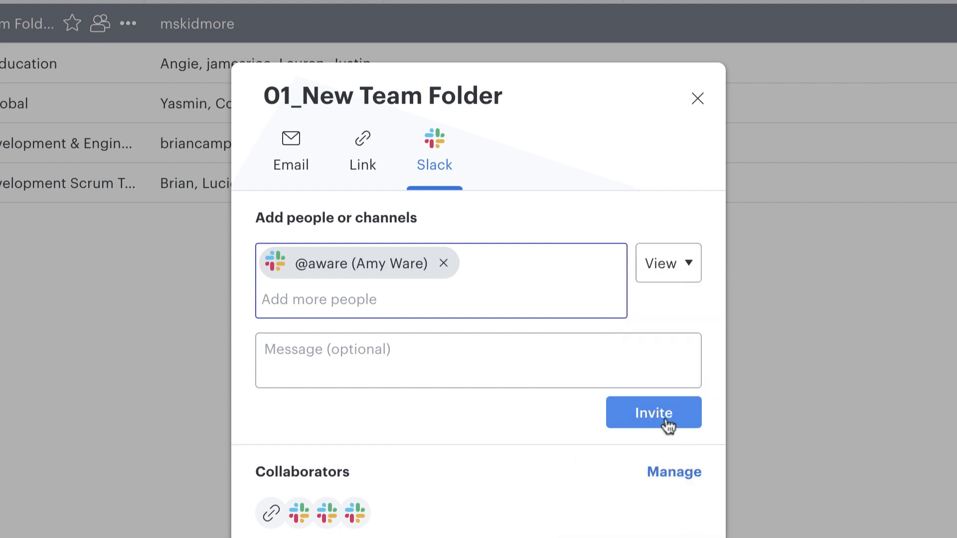
pyautogui.click(653, 411)
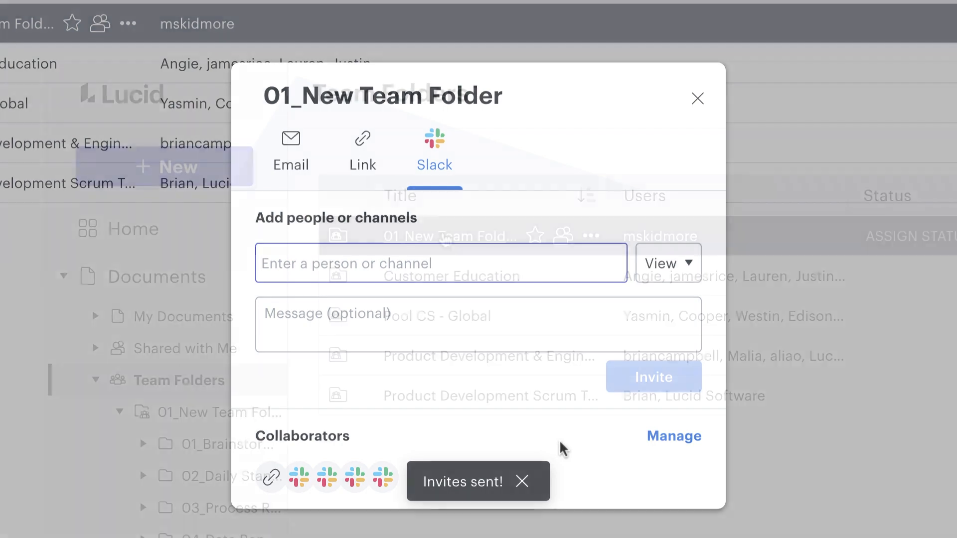
pyautogui.click(698, 98)
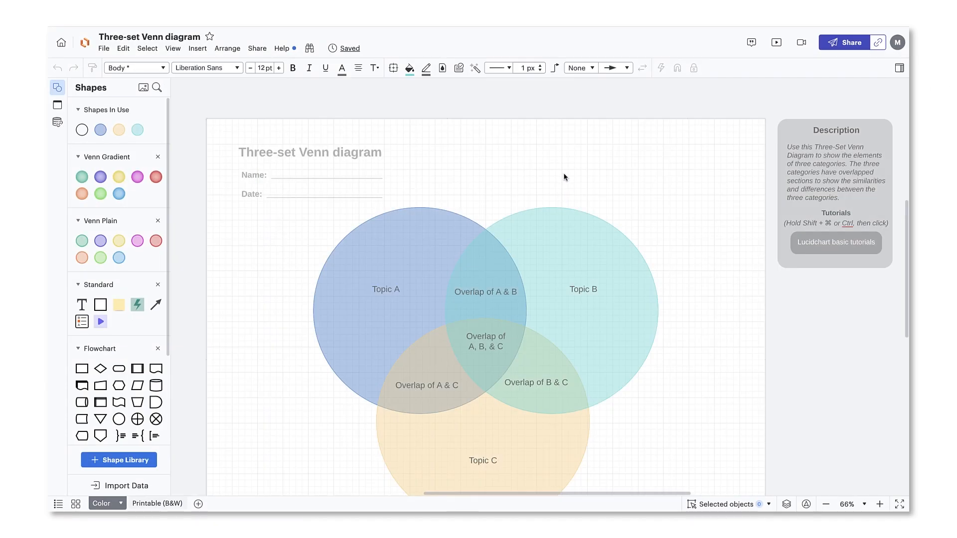
# Share the Three-set Venn diagram with the Slack user suggested for '@a'
pyautogui.click(846, 42)
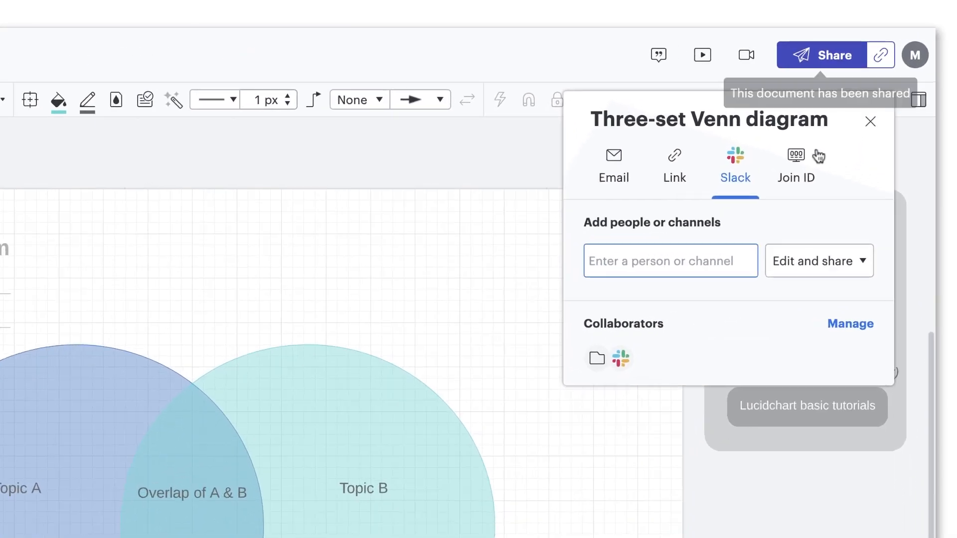
pyautogui.click(670, 260)
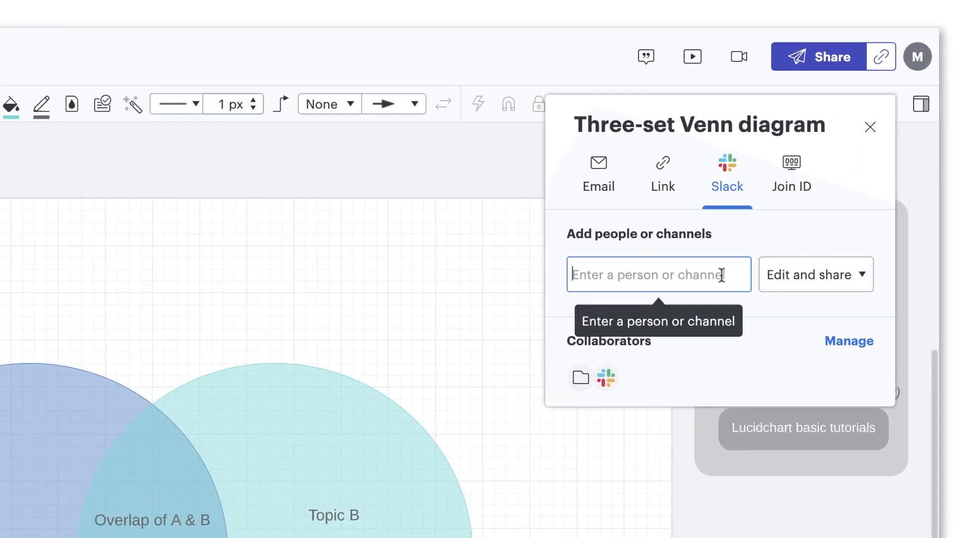
pyautogui.write('@aware')
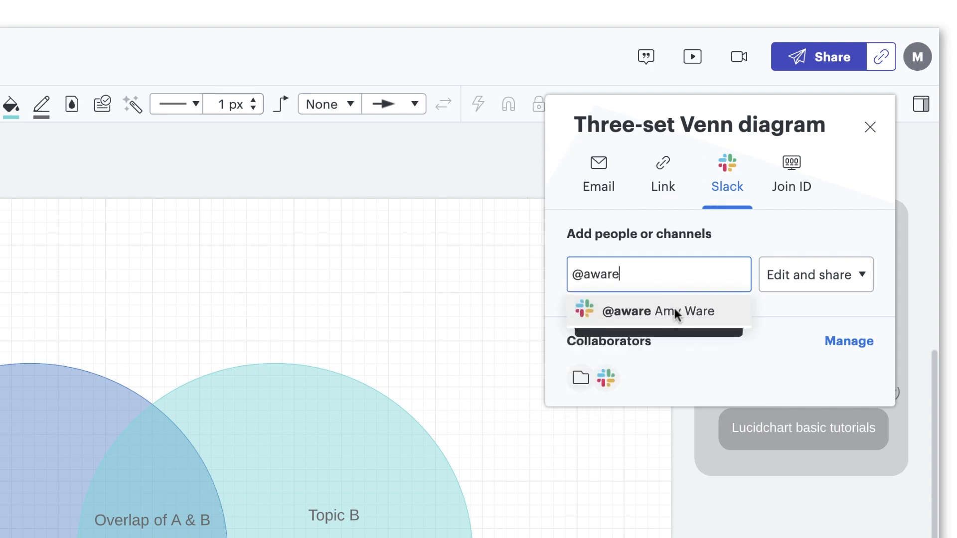
pyautogui.click(654, 311)
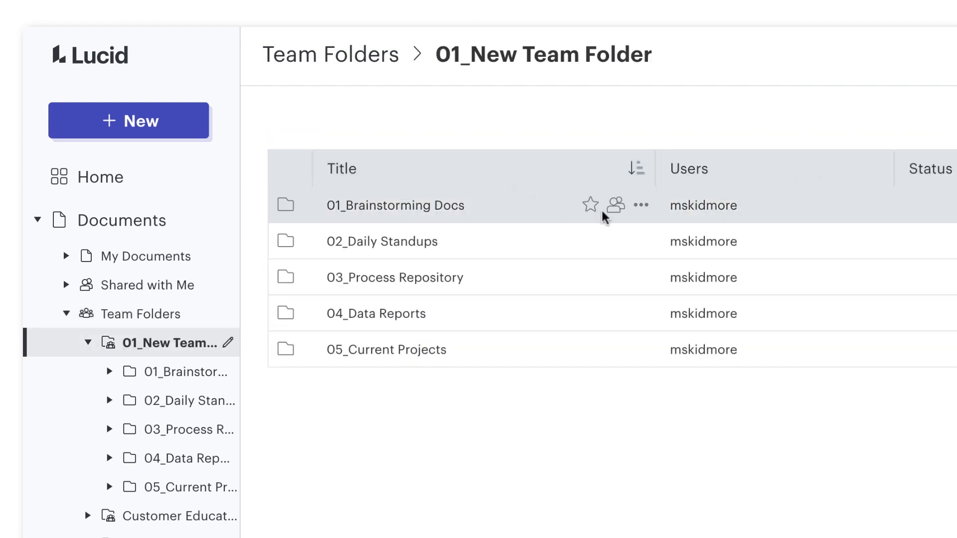
pyautogui.click(614, 205)
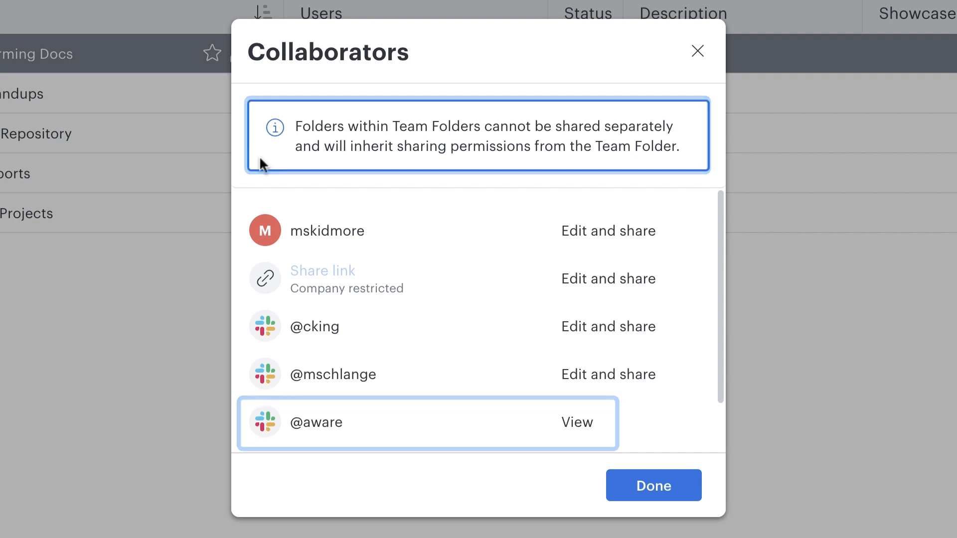
pyautogui.click(652, 486)
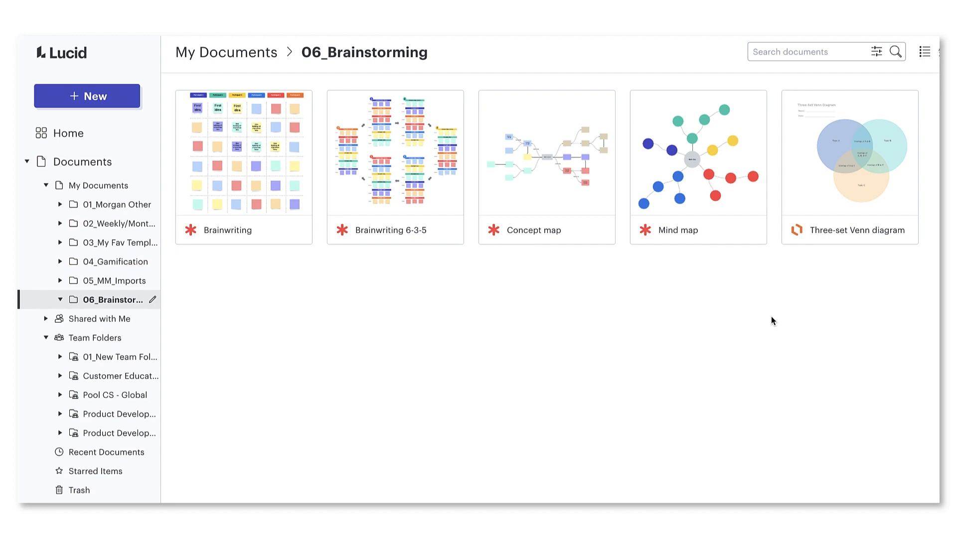
pyautogui.moveTo(778, 323)
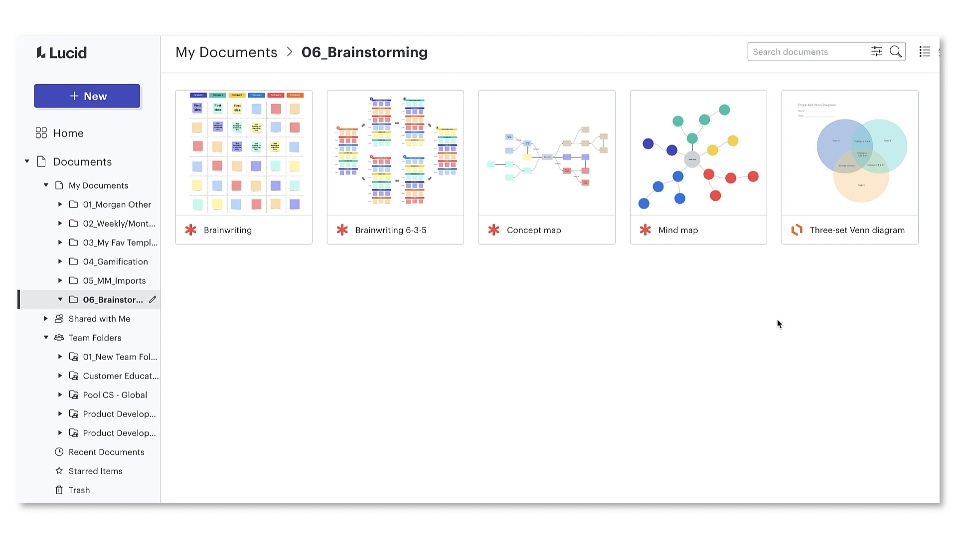
# Drag a 06_Brainstorming document onto 01_Brainstorming Docs and confirm the move
pyautogui.moveTo(848, 153); pyautogui.dragTo(226, 365)
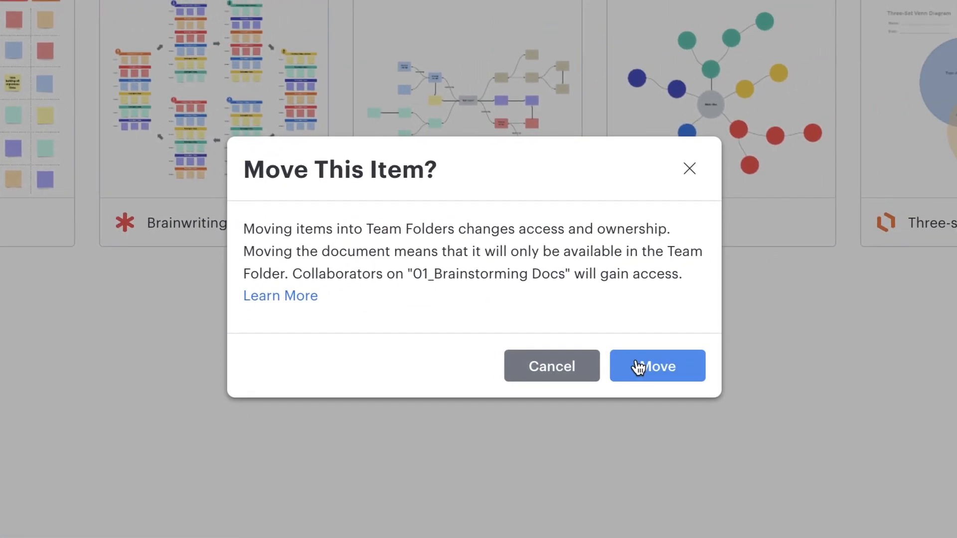
pyautogui.click(657, 366)
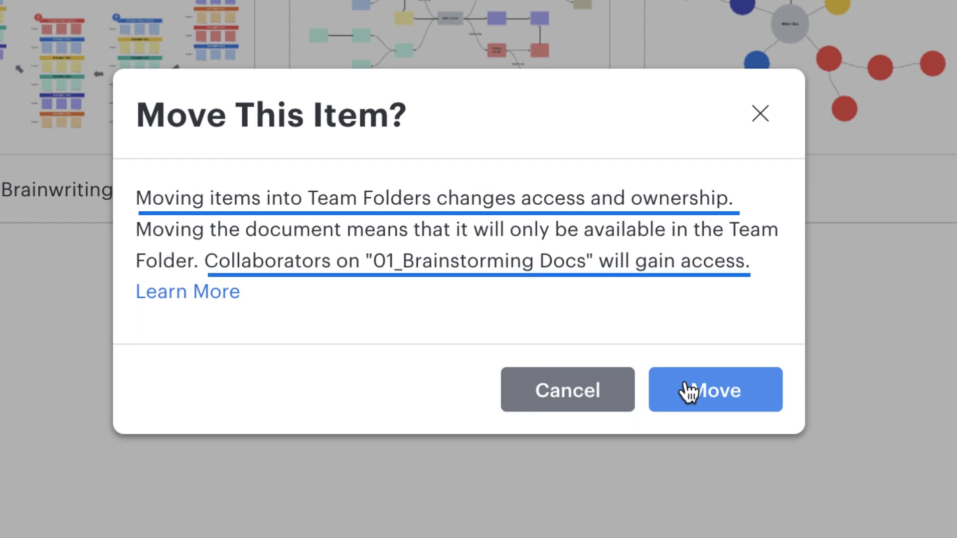
pyautogui.click(715, 389)
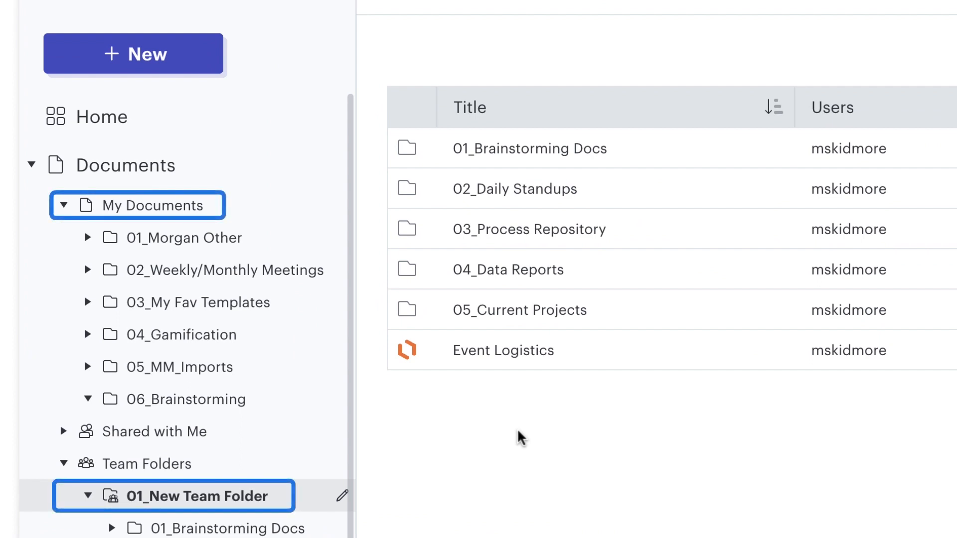
pyautogui.moveTo(546, 451)
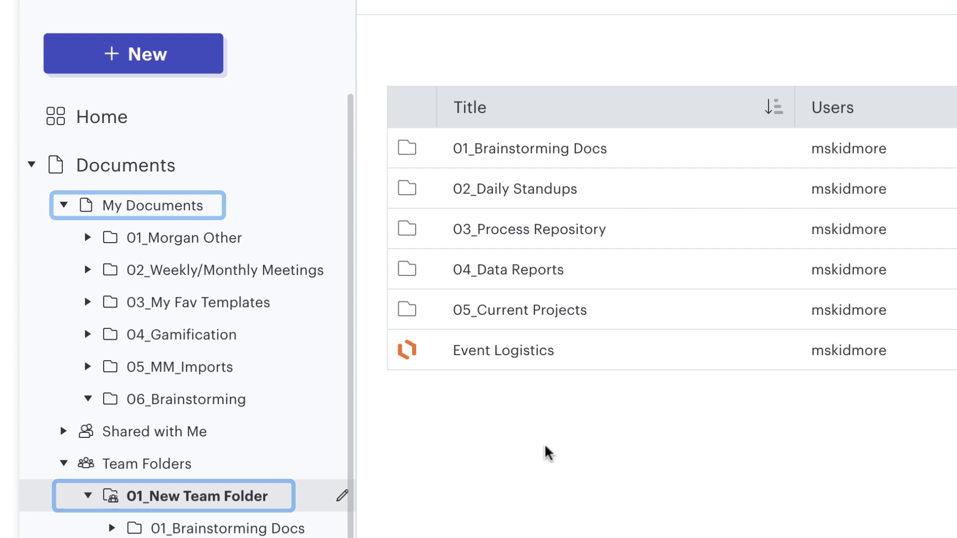
pyautogui.moveTo(577, 362)
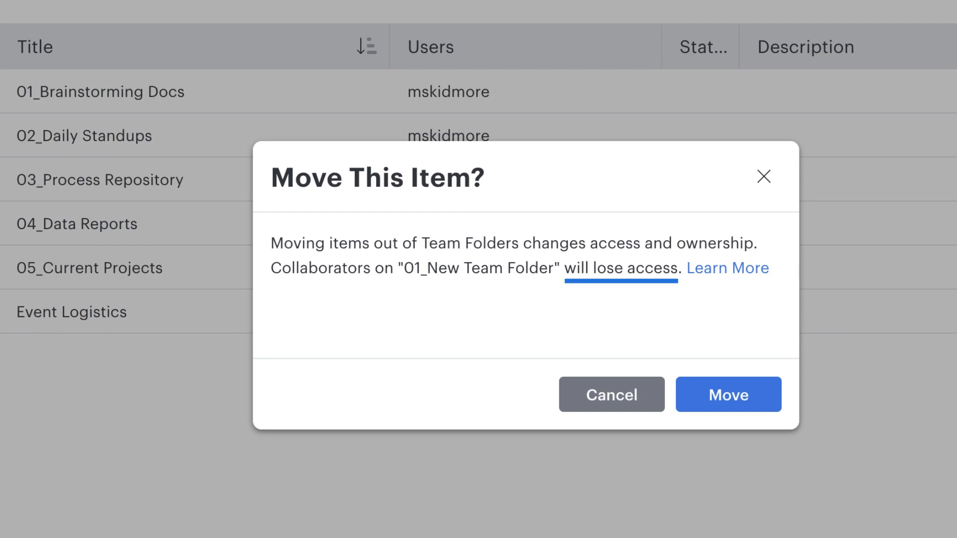
# Confirm moving Event Logistics out of the team folder into My Documents
pyautogui.click(727, 394)
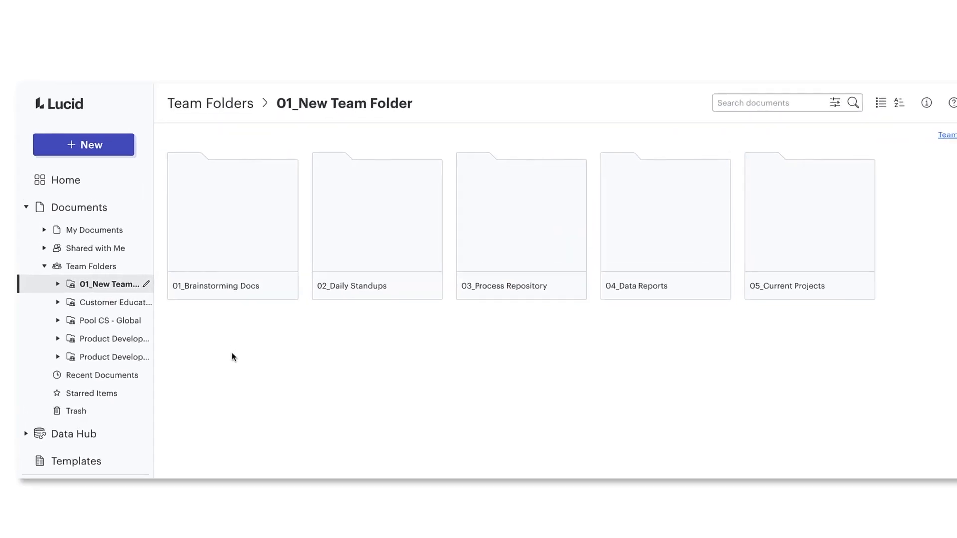
# Convert Resource Blueprint into a template and start a document from it in the team folder
pyautogui.doubleClick(809, 213)
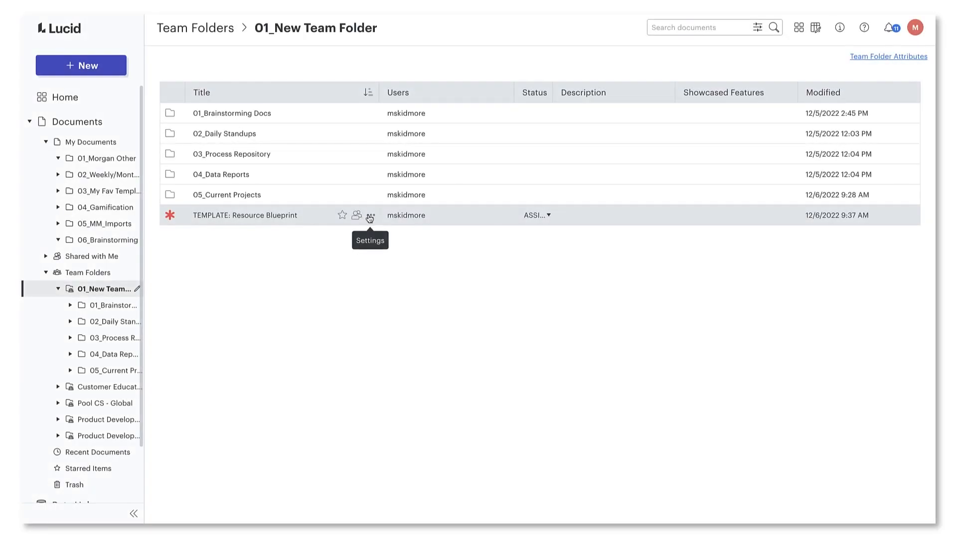
pyautogui.click(370, 215)
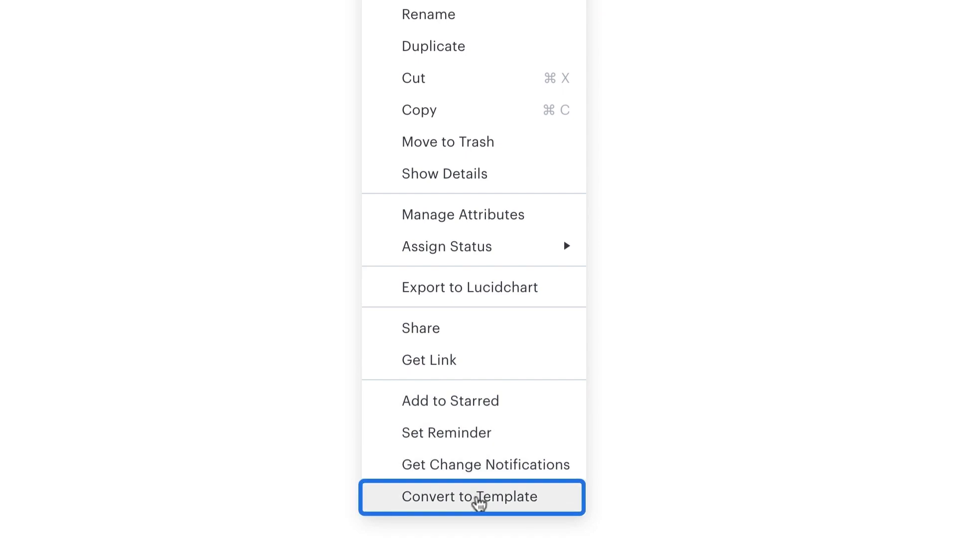
pyautogui.click(470, 497)
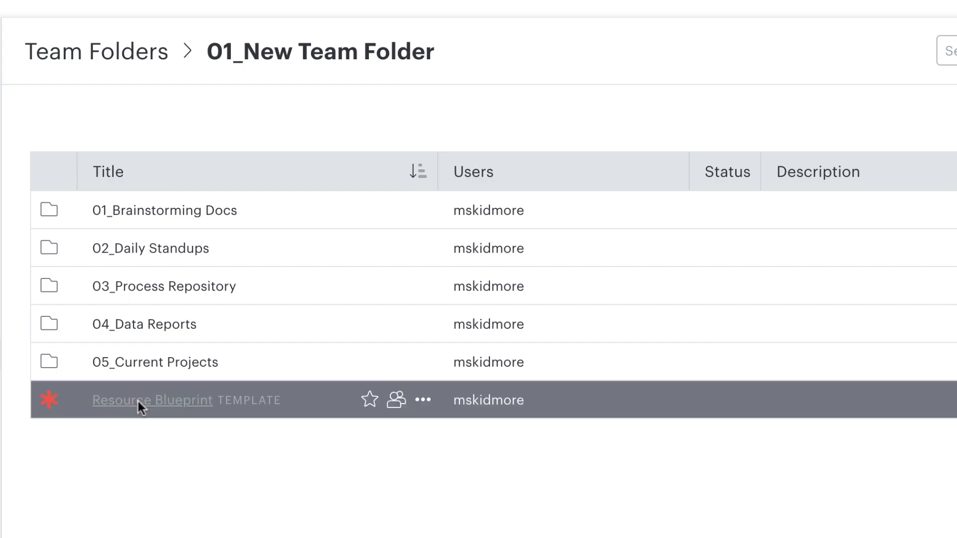
pyautogui.click(151, 400)
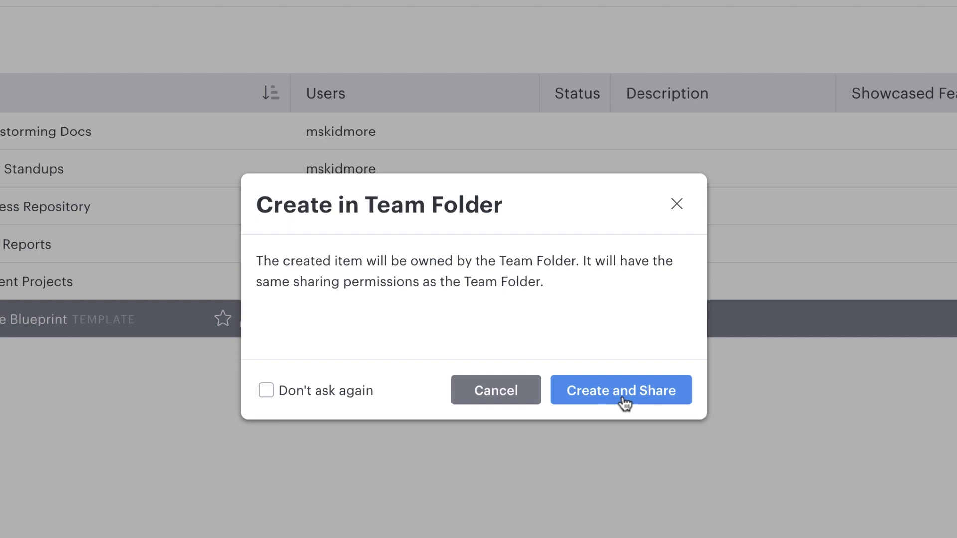
# Confirm creating and sharing the Resource Blueprint document in the 05_Current Projects team folder
pyautogui.click(621, 390)
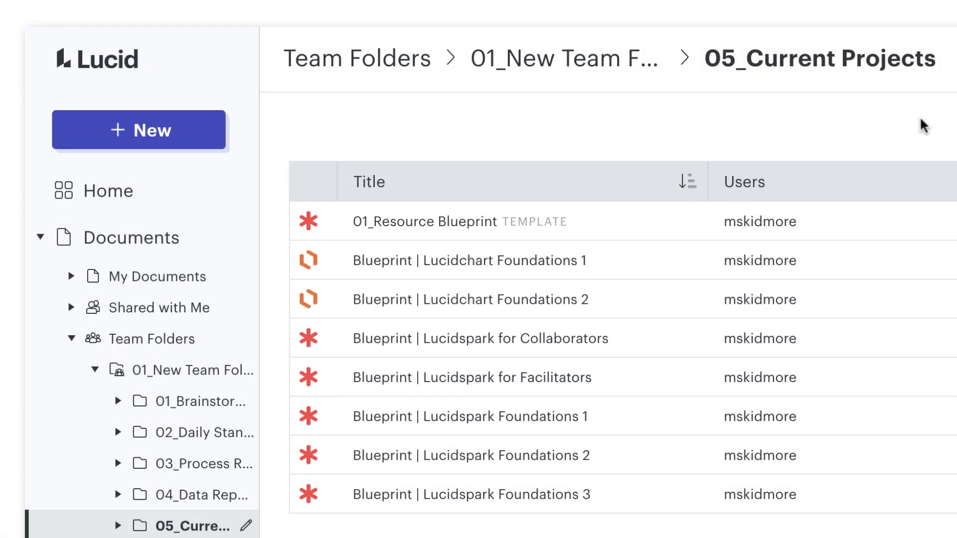
pyautogui.moveTo(883, 216)
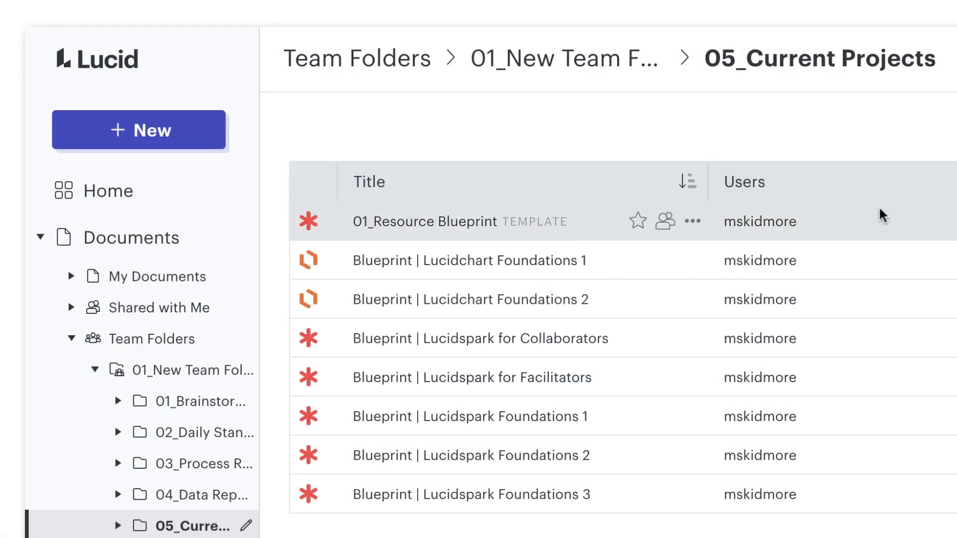
pyautogui.moveTo(854, 331)
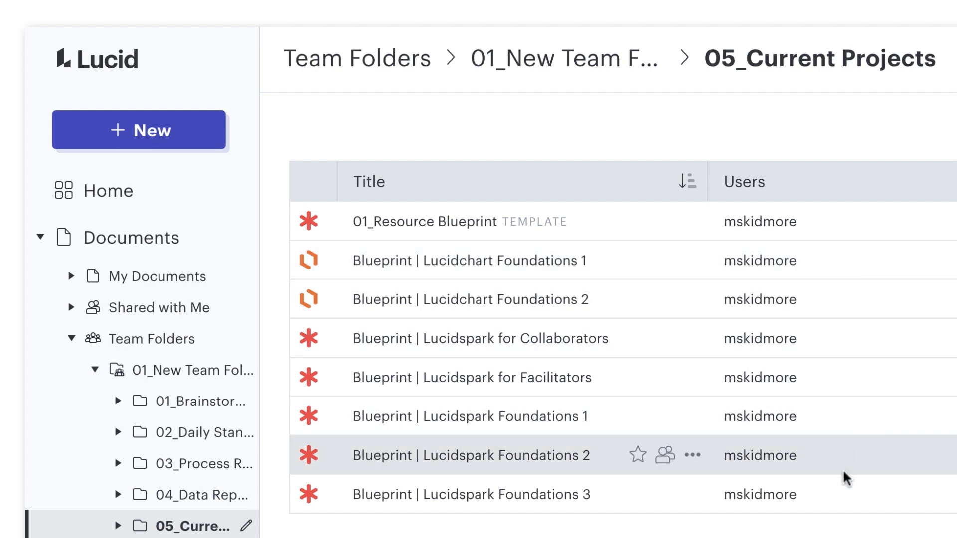
pyautogui.moveTo(853, 501)
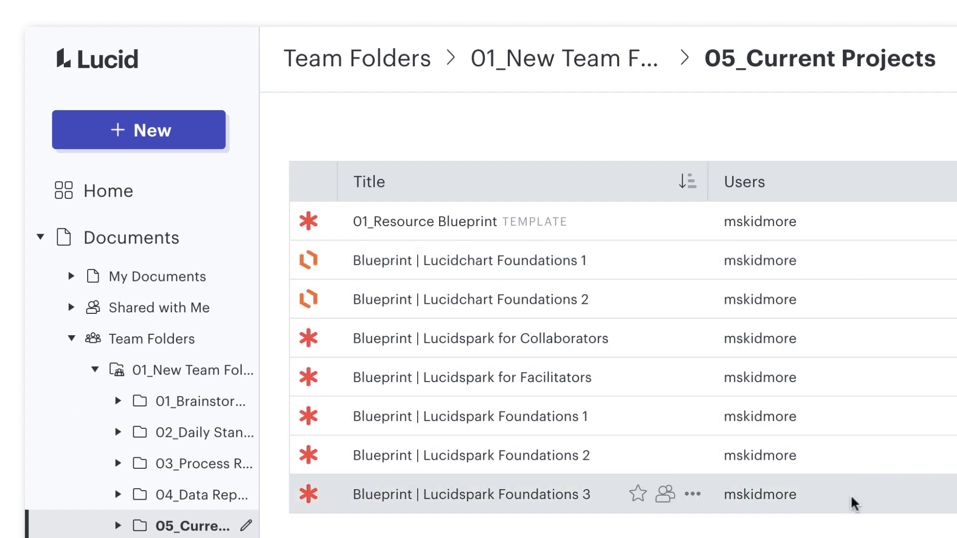